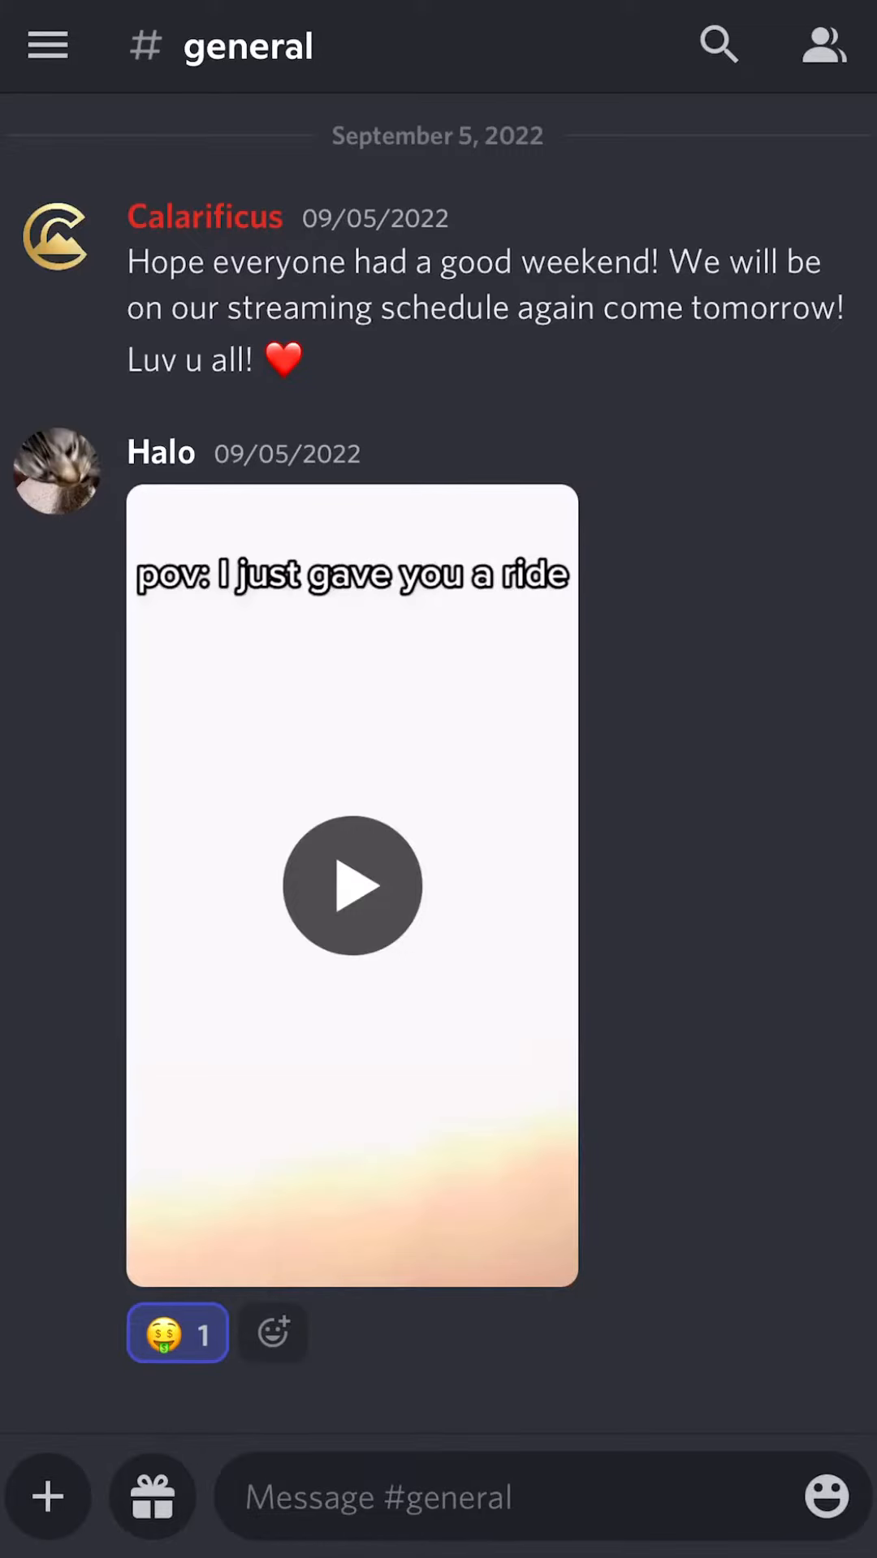
# Reach the mods voice channel from the server's channel list to start the Xbox connection.
pyautogui.click(47, 46)
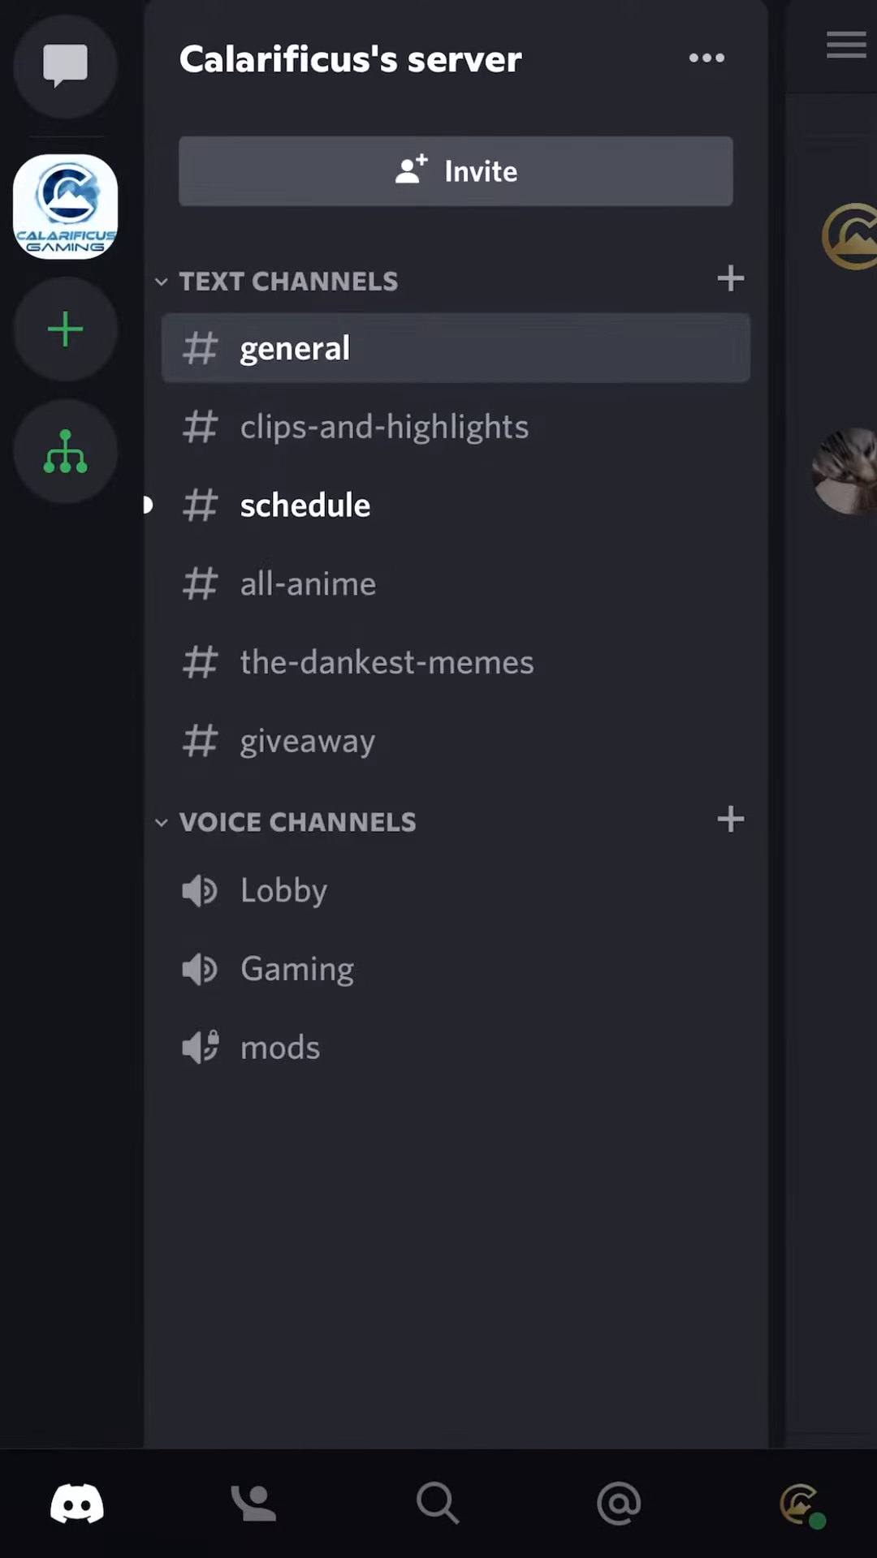
pyautogui.click(800, 1505)
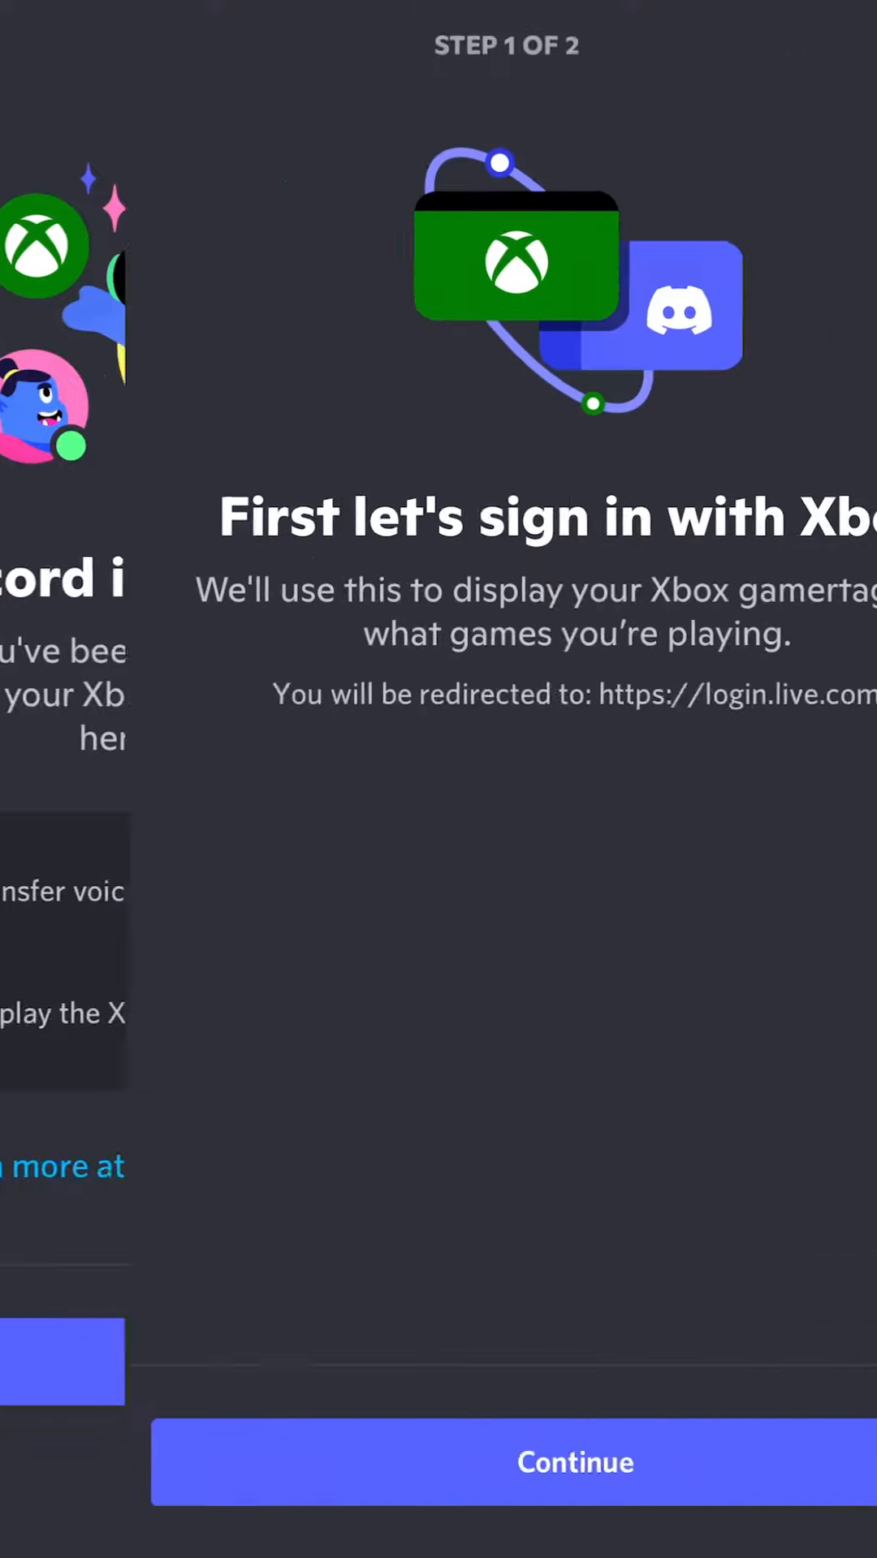
# Sign in with Xbox and authorize it to access the Discord account.
pyautogui.click(574, 1463)
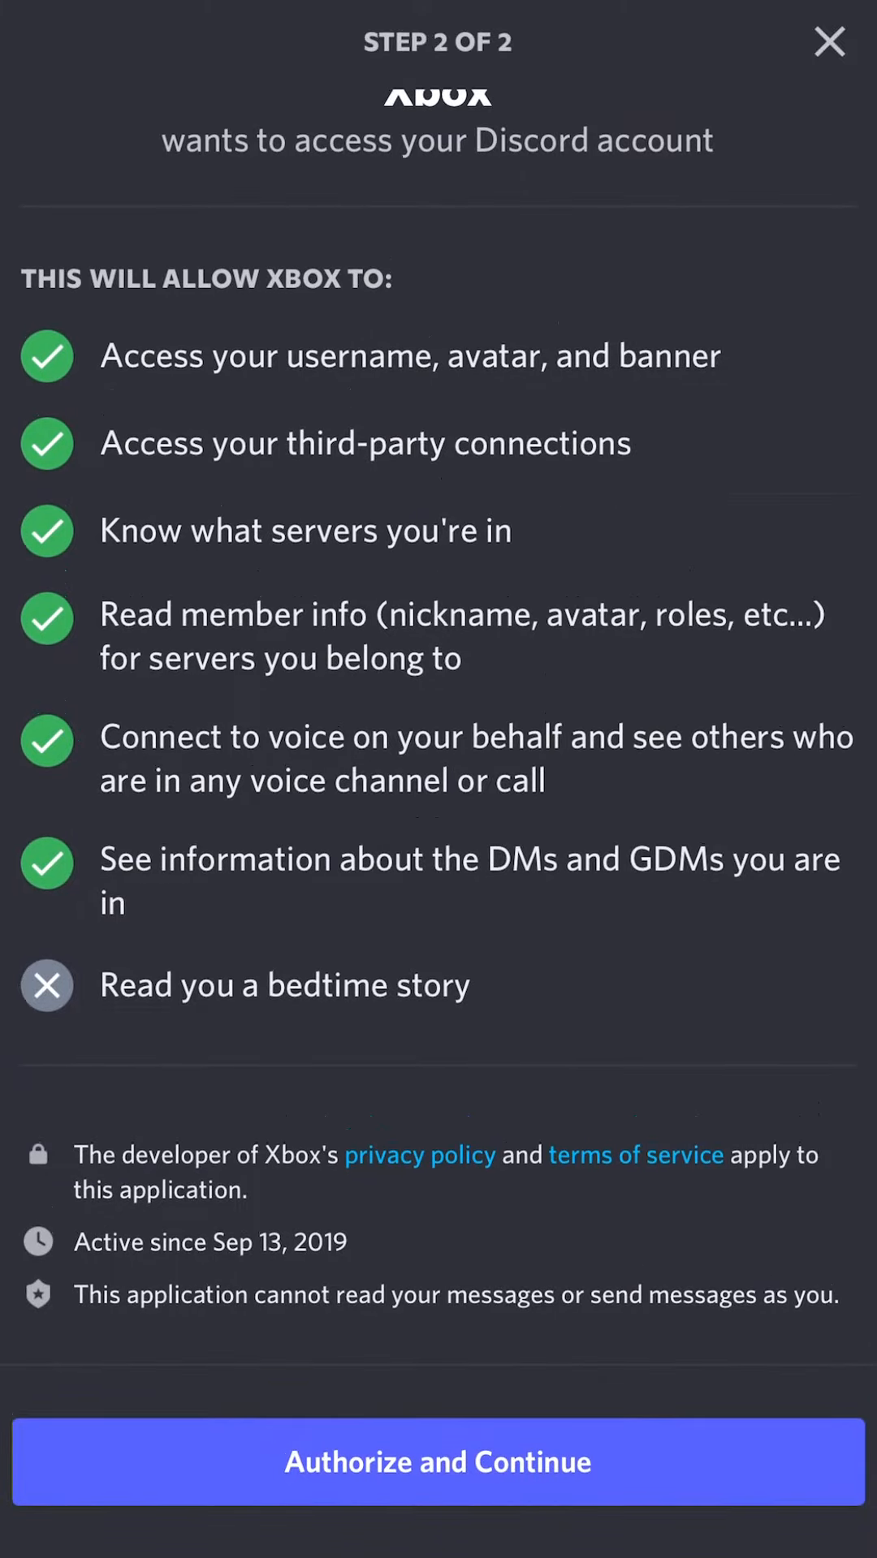
pyautogui.click(438, 1463)
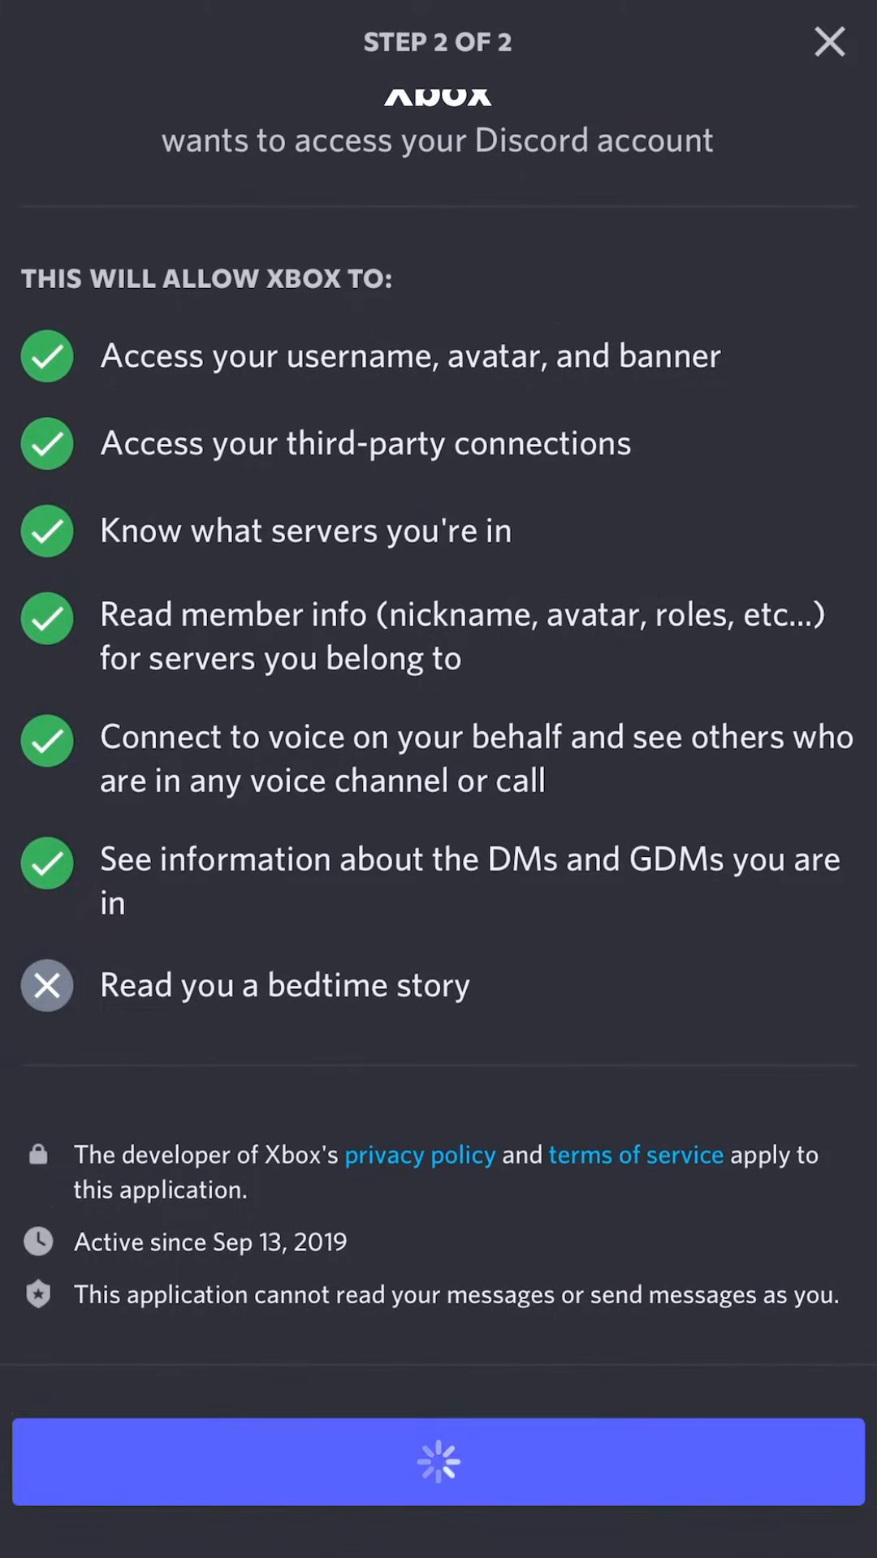
pyautogui.click(436, 1463)
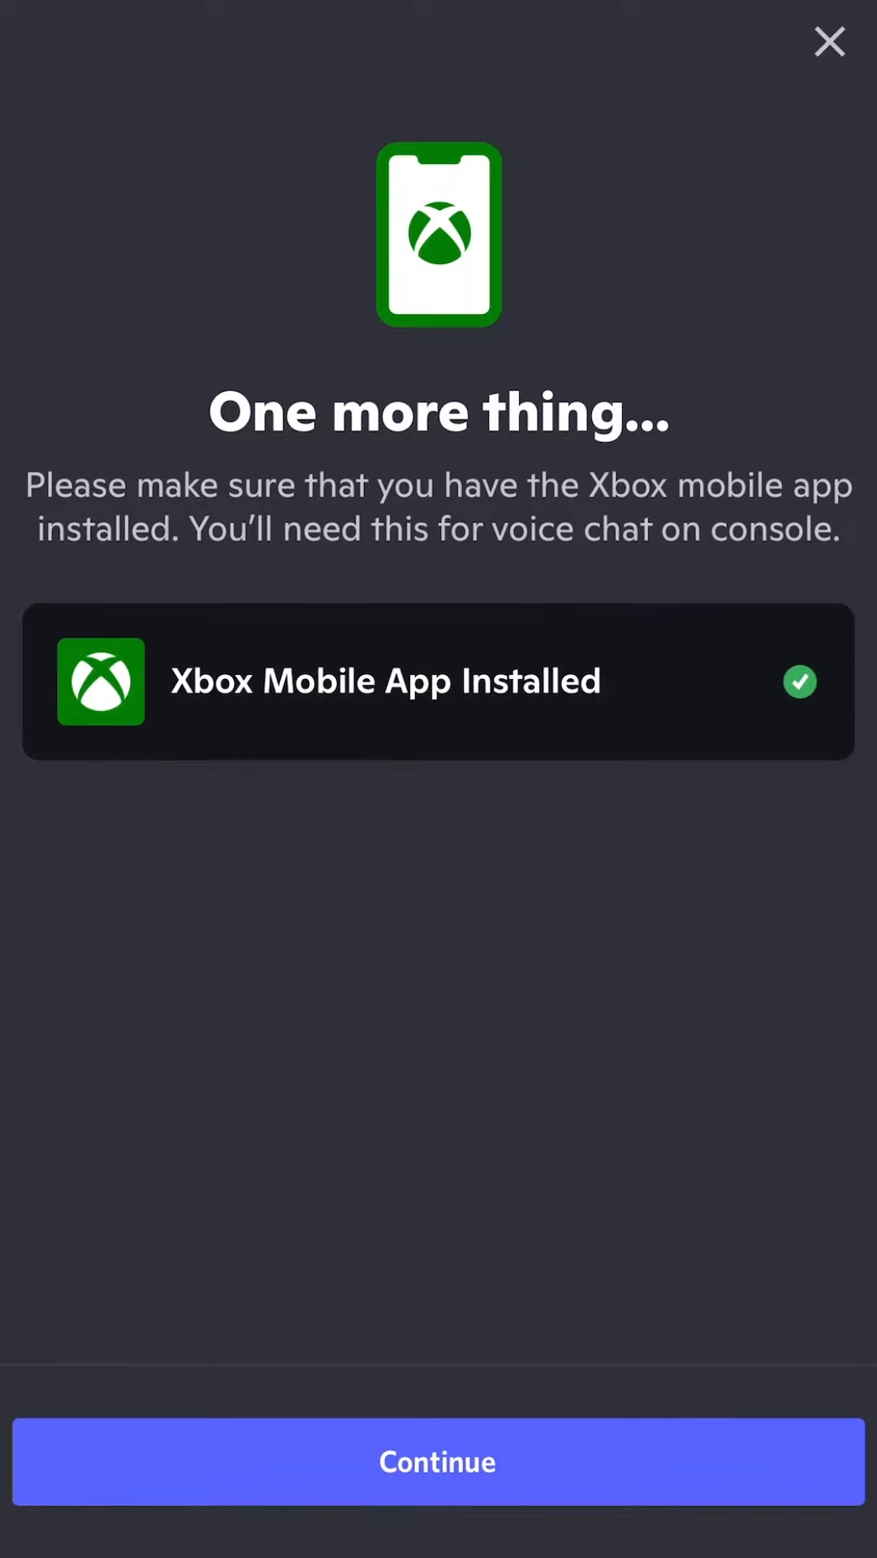
# Confirm the Xbox mobile app is installed and complete the setup with Done.
pyautogui.click(436, 1462)
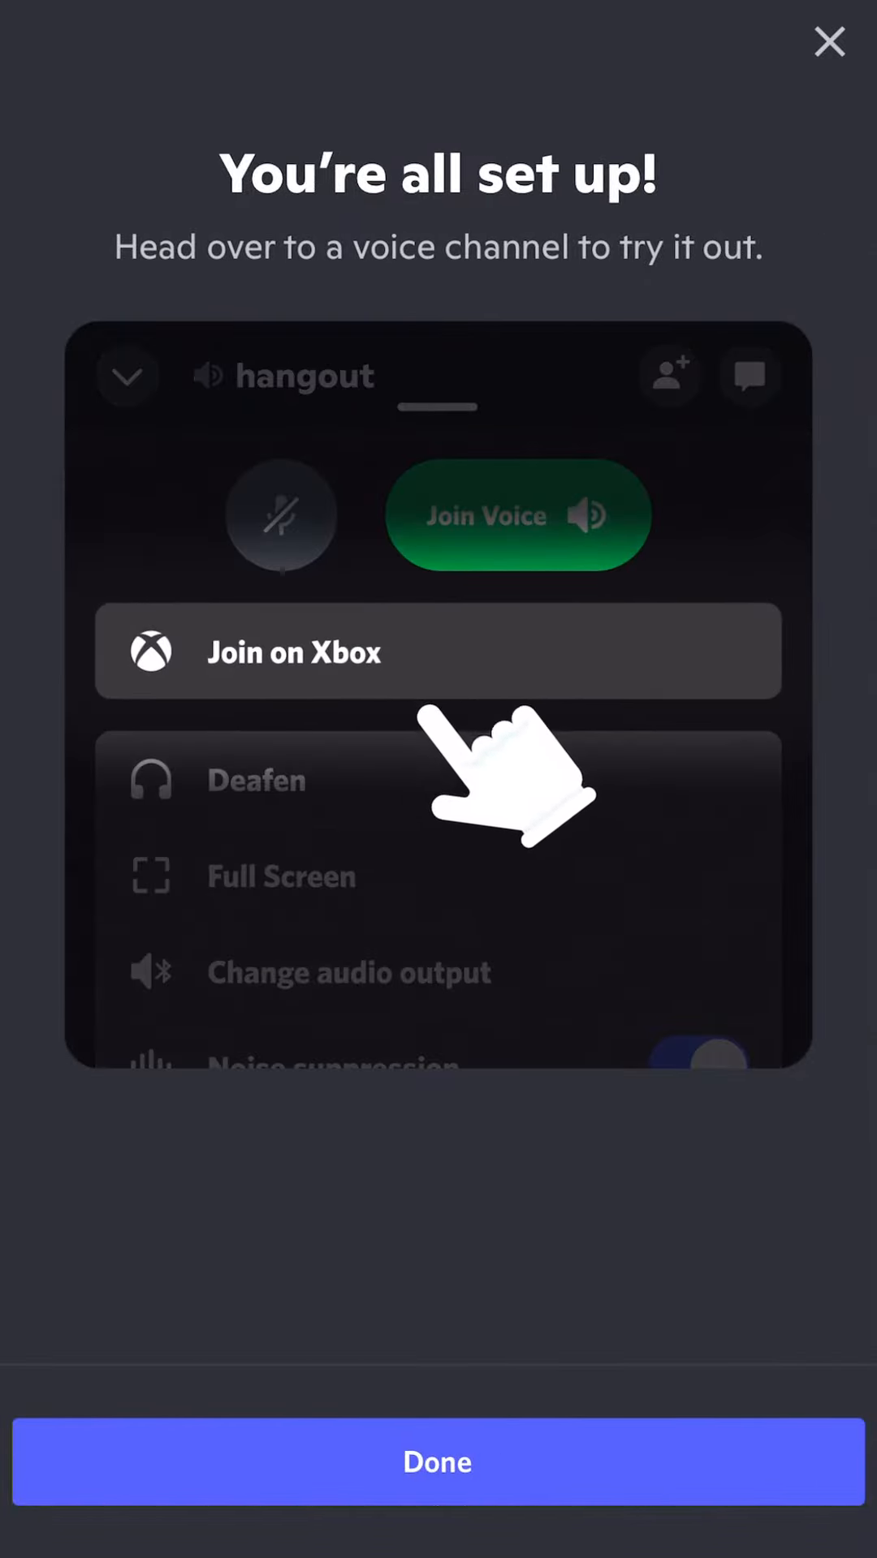
pyautogui.click(436, 1461)
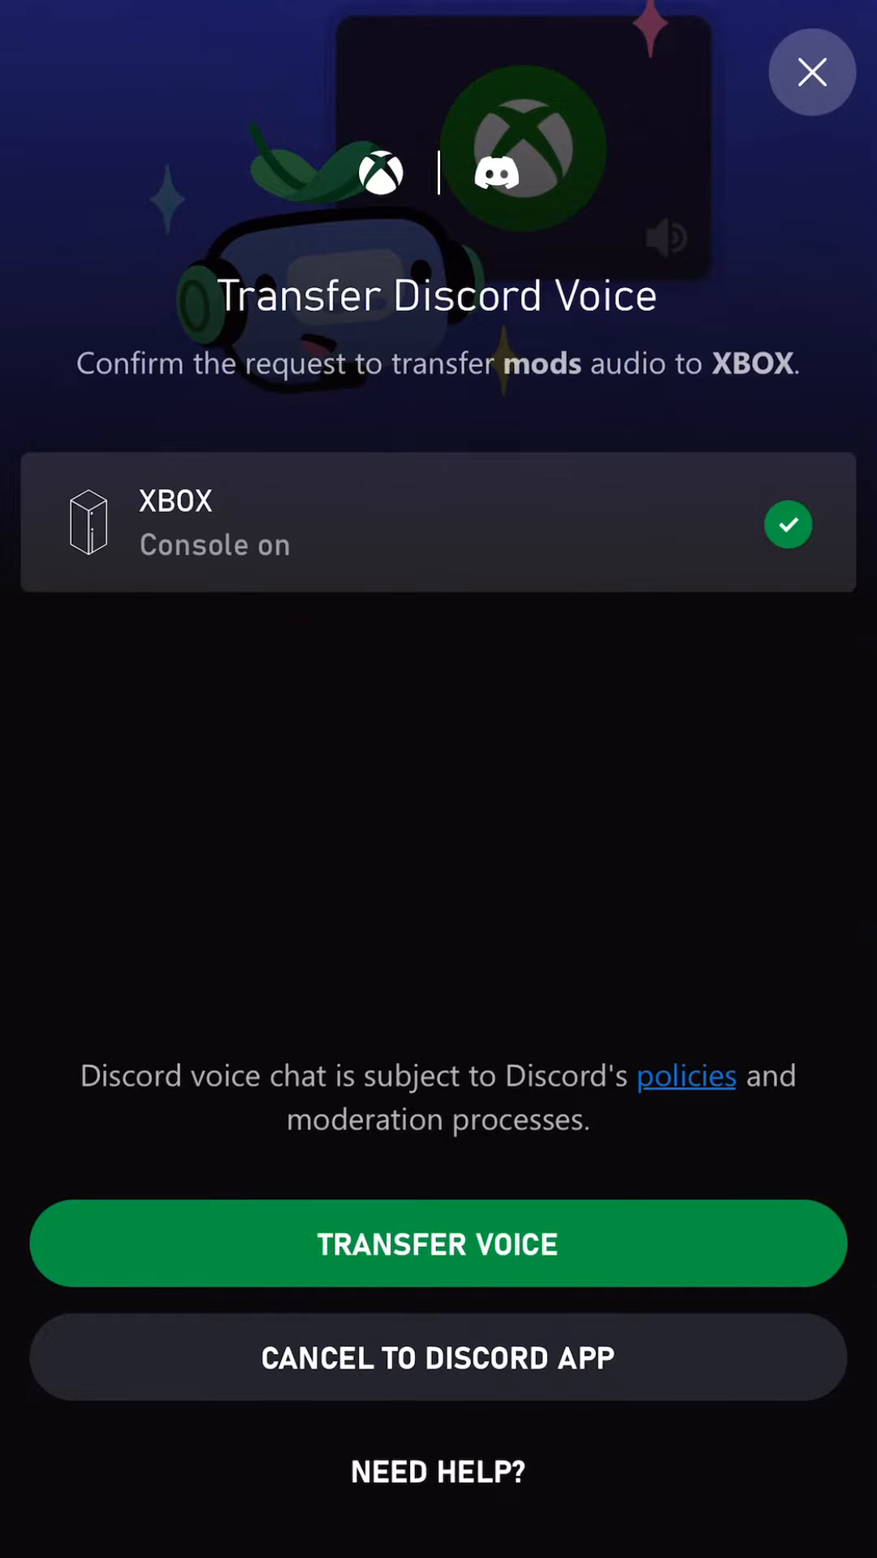
# Transfer the mods channel voice audio to the Xbox console.
pyautogui.click(437, 1244)
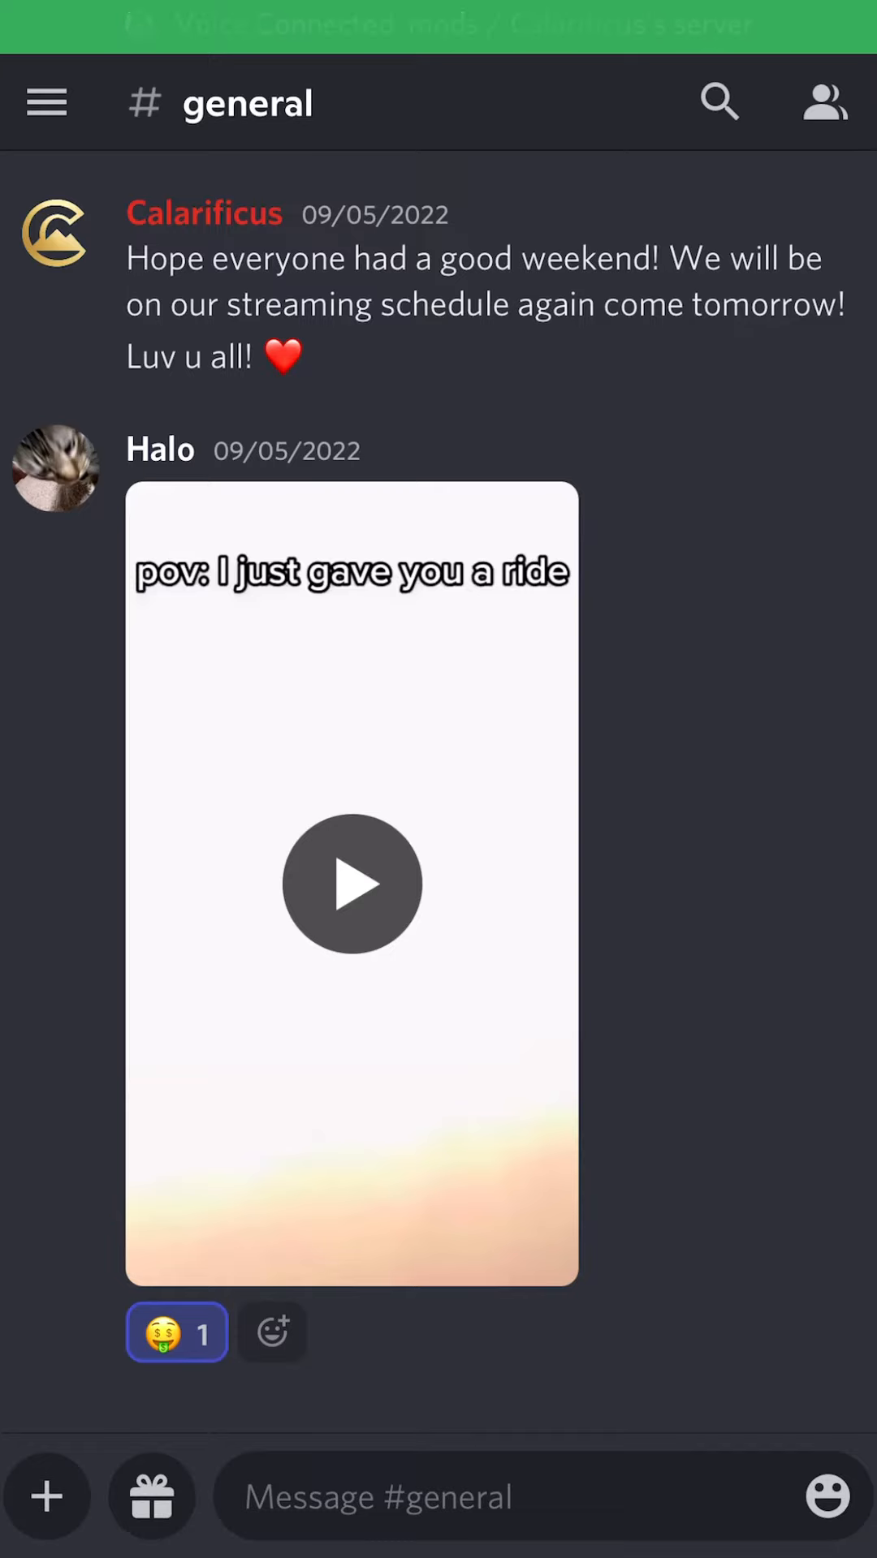
pyautogui.click(46, 102)
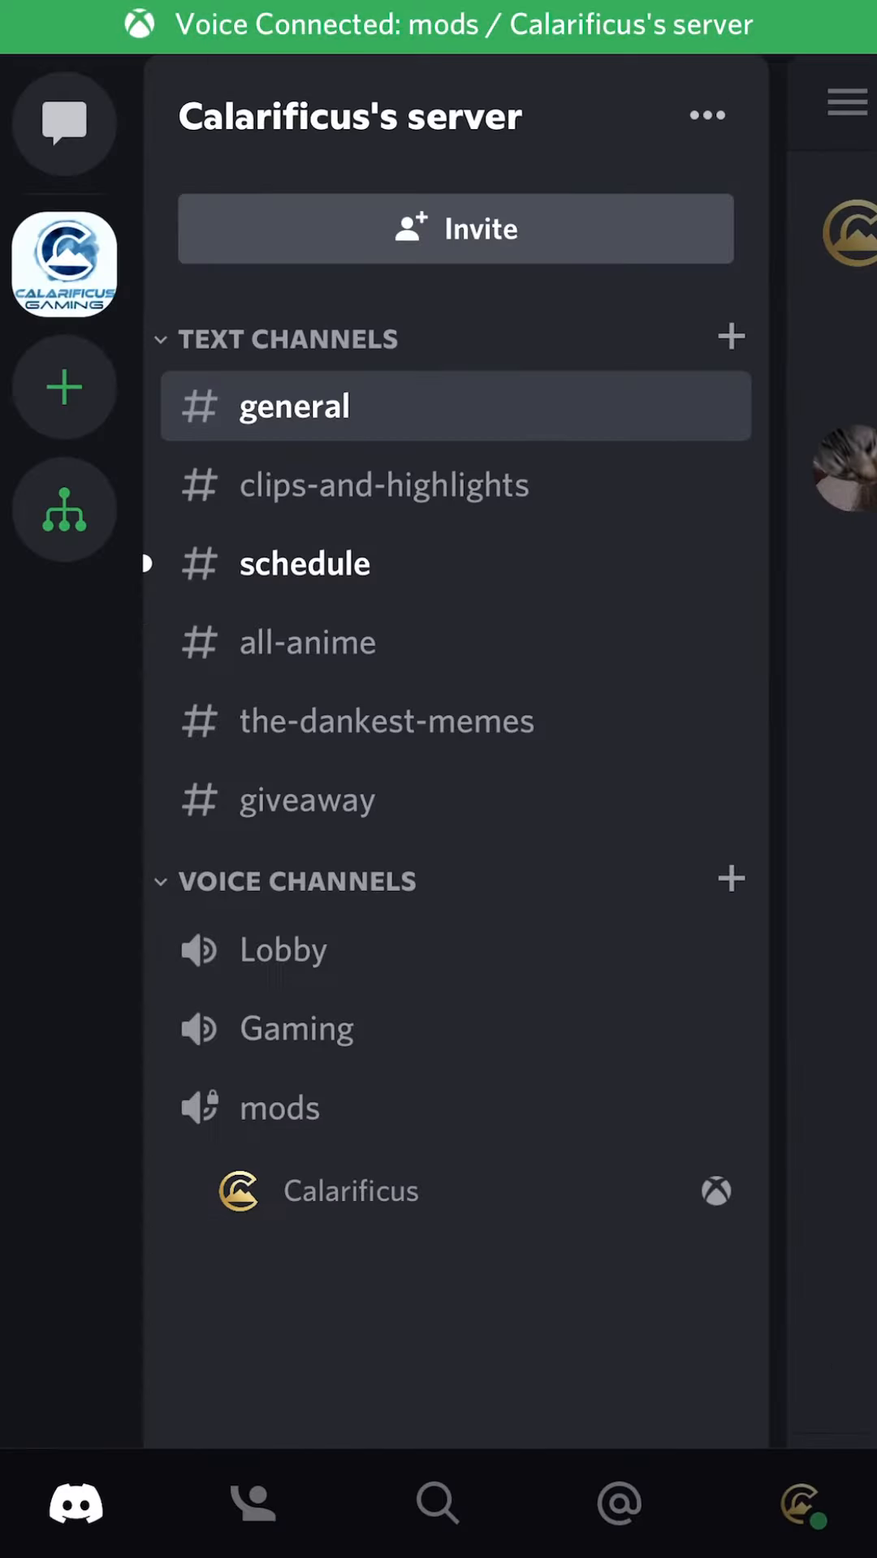